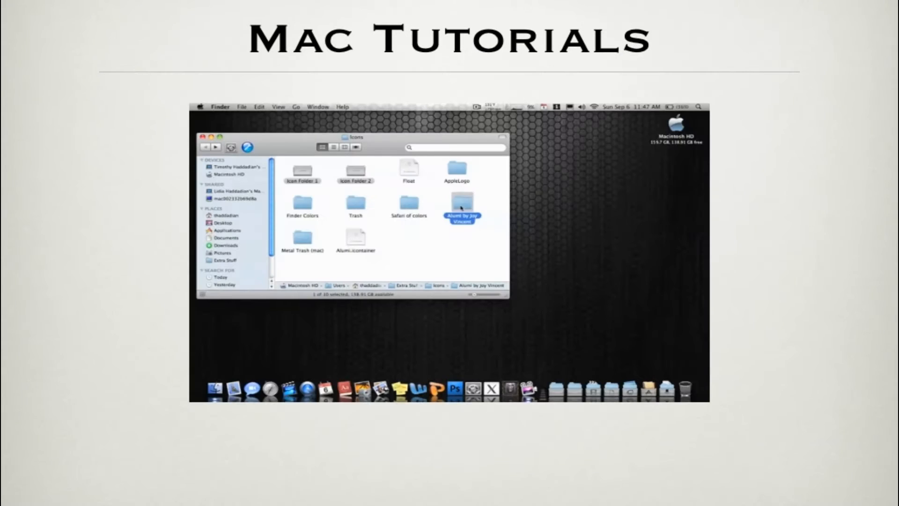
# Open Security & Privacy from System Preferences in the Dock and unlock it with the admin password
pyautogui.doubleClick(462, 199)
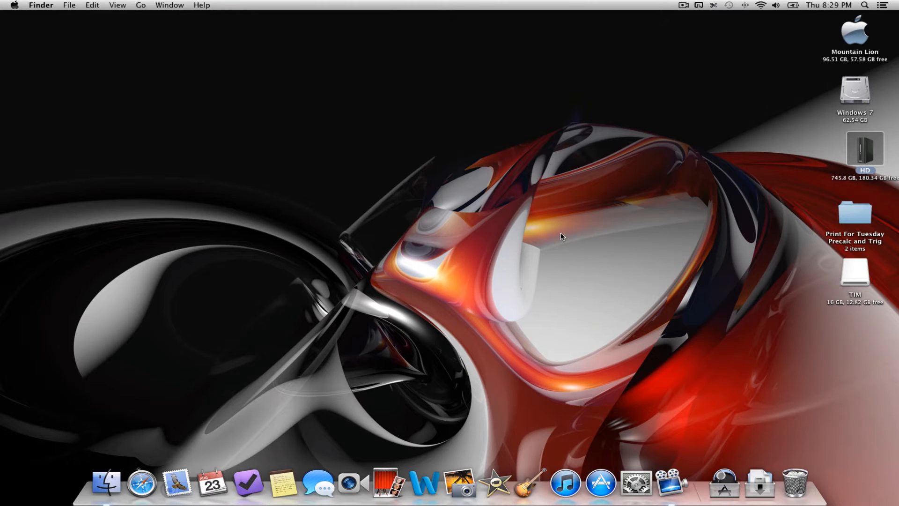
pyautogui.moveTo(635, 482)
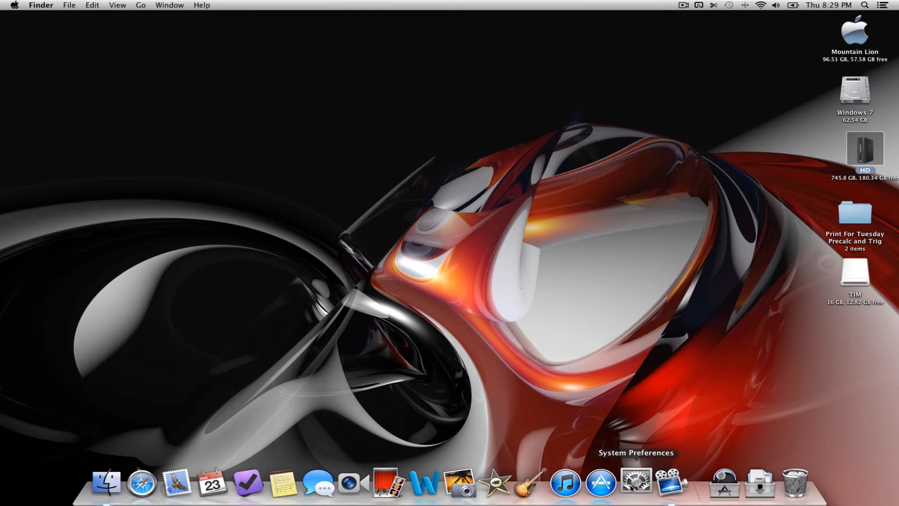
pyautogui.click(635, 482)
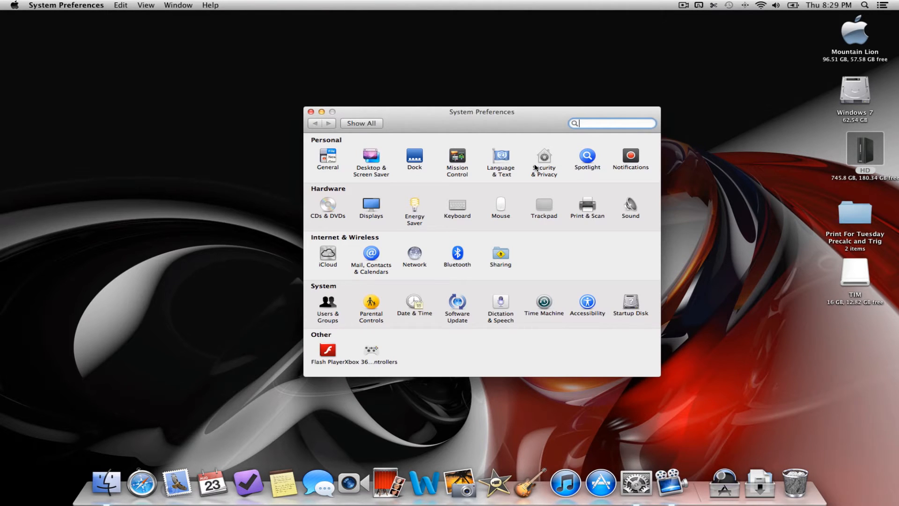
pyautogui.click(543, 159)
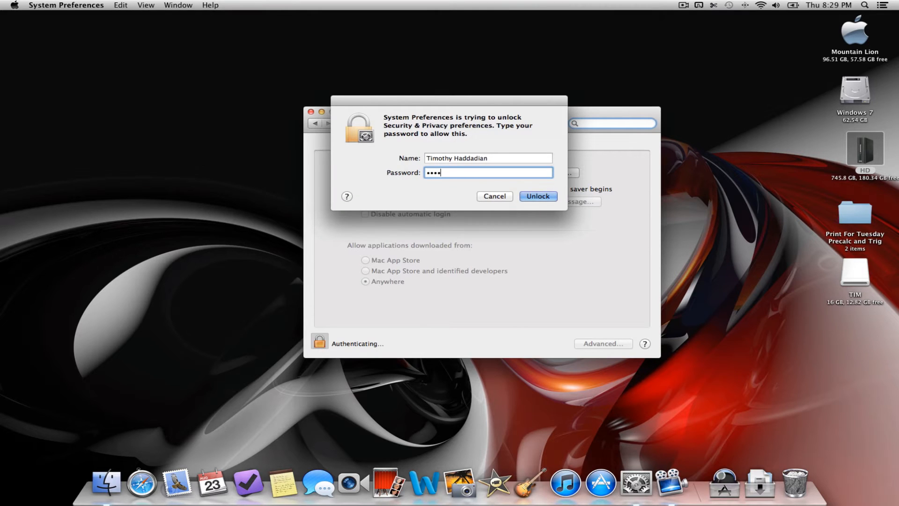
pyautogui.click(537, 196)
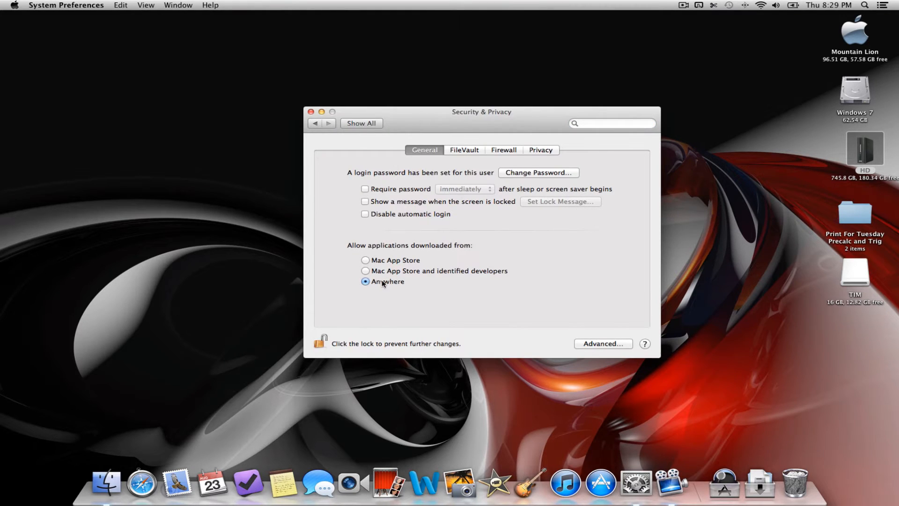